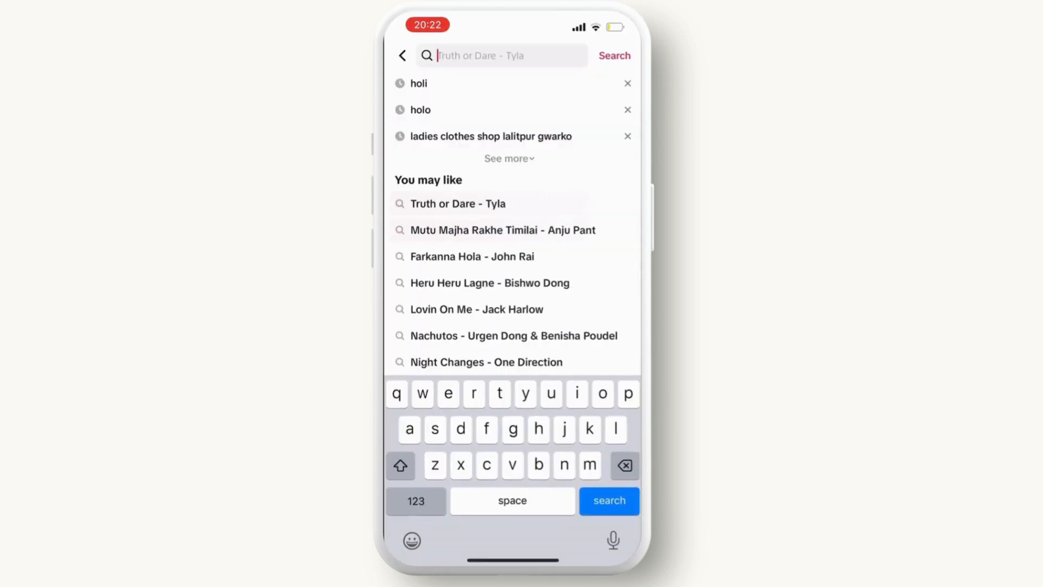
# Search TikTok for 'spider' and select the 'spider filter effect' suggestion.
pyautogui.write('s')
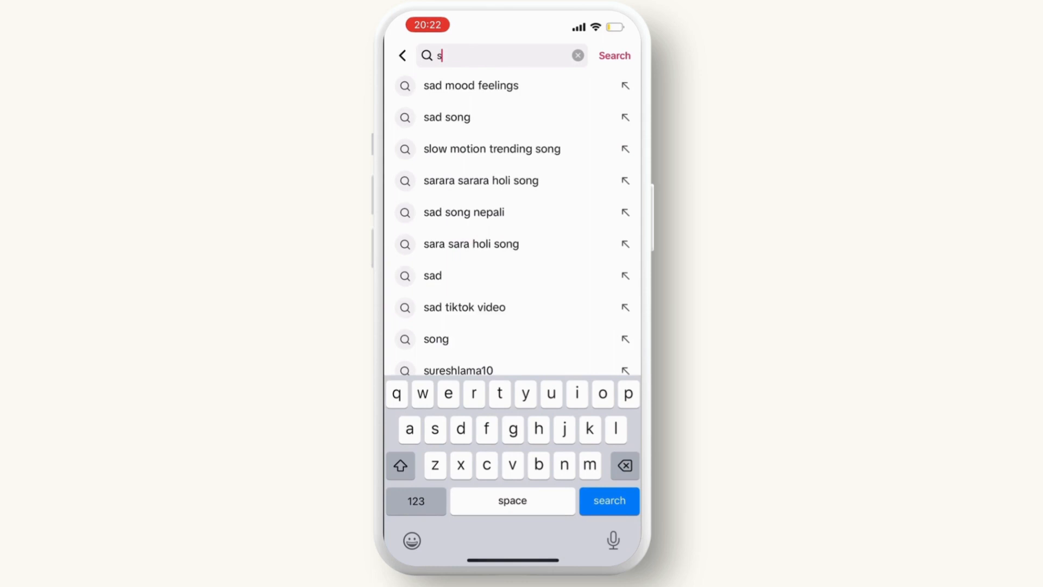
pyautogui.write('pider')
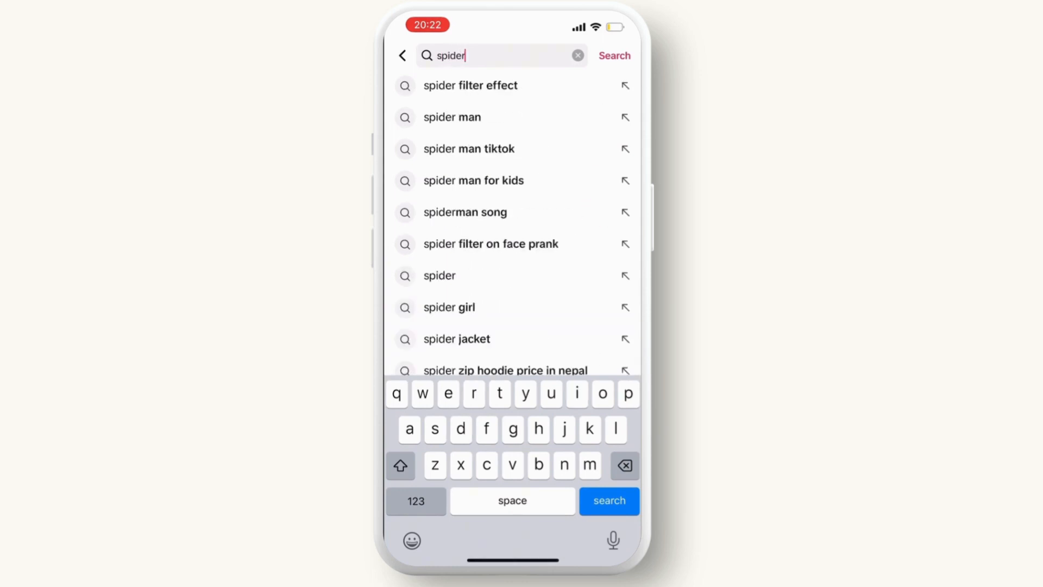
pyautogui.click(470, 84)
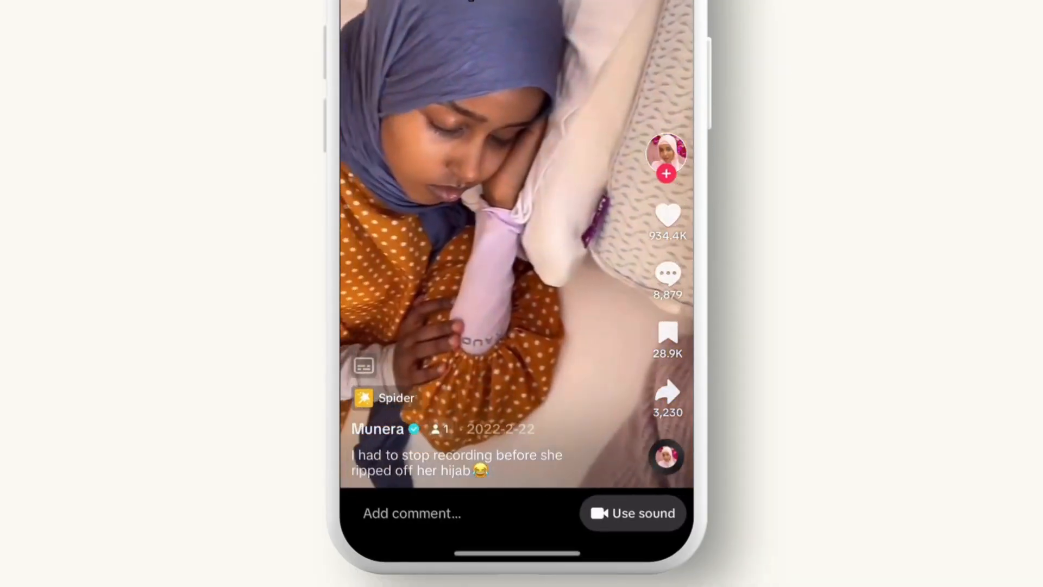
# From the result video, go to the Spider effect's own page via its label.
pyautogui.click(384, 398)
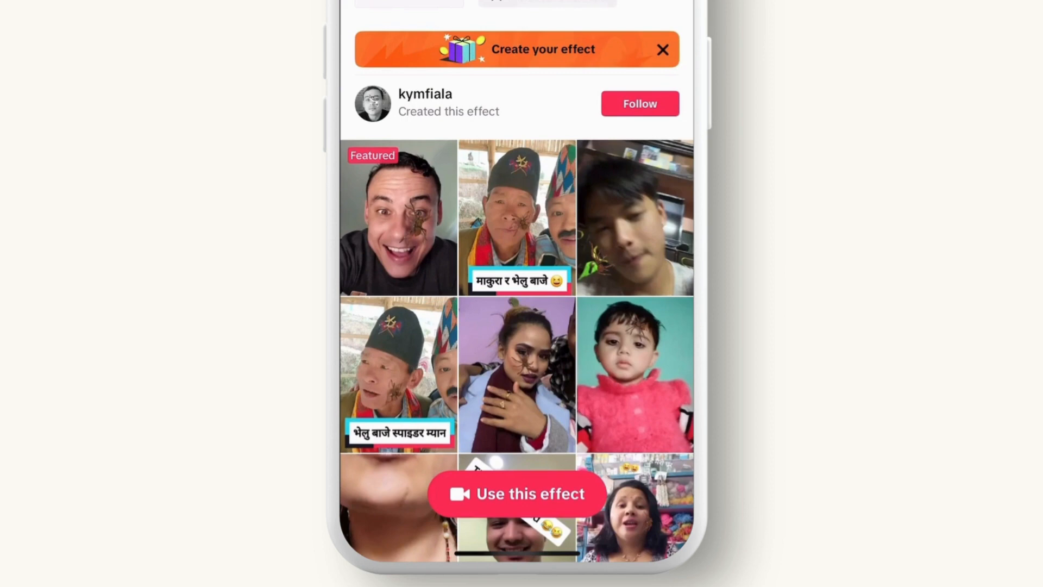
# Use this effect to launch the camera with the Spider filter, bringing up its content warning.
pyautogui.click(515, 493)
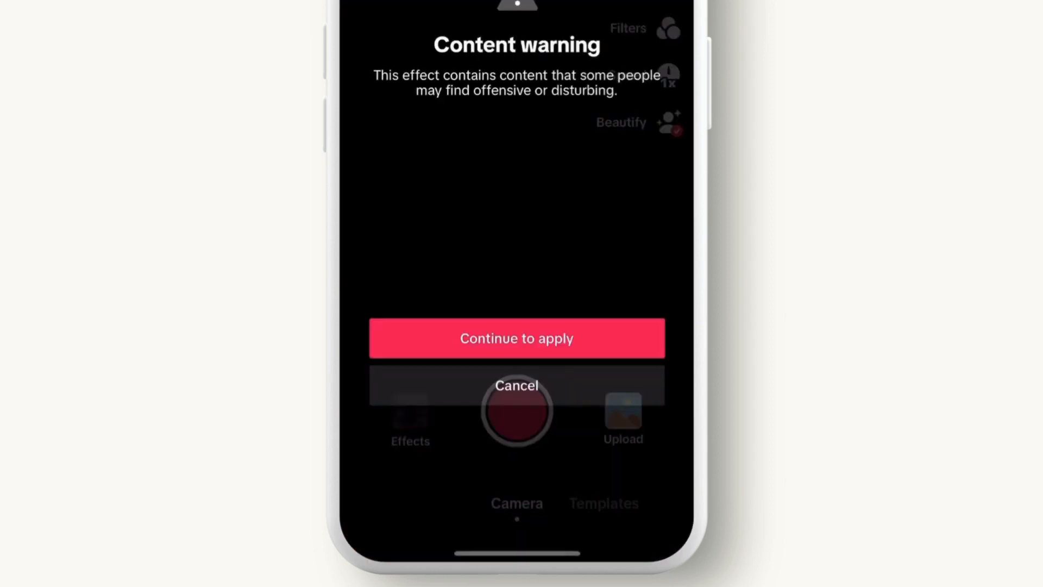